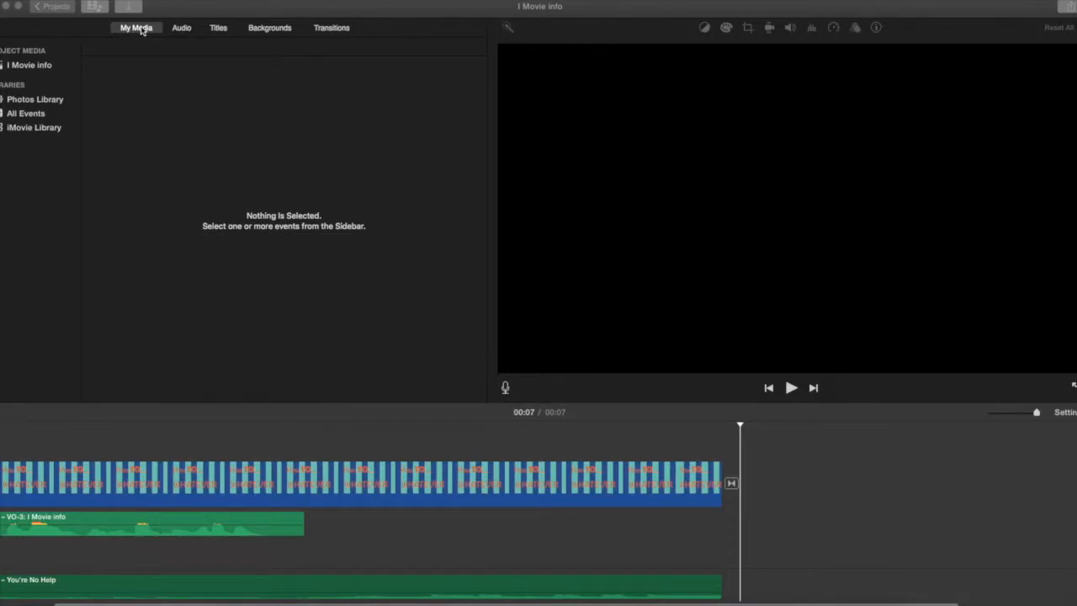
mouse_move(325, 485)
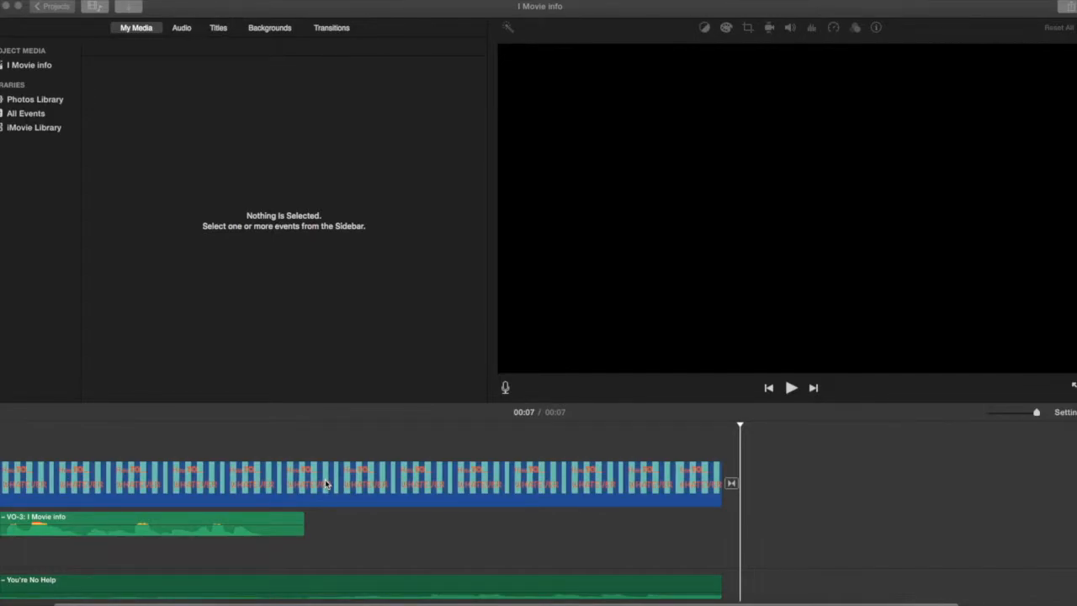
mouse_move(333, 484)
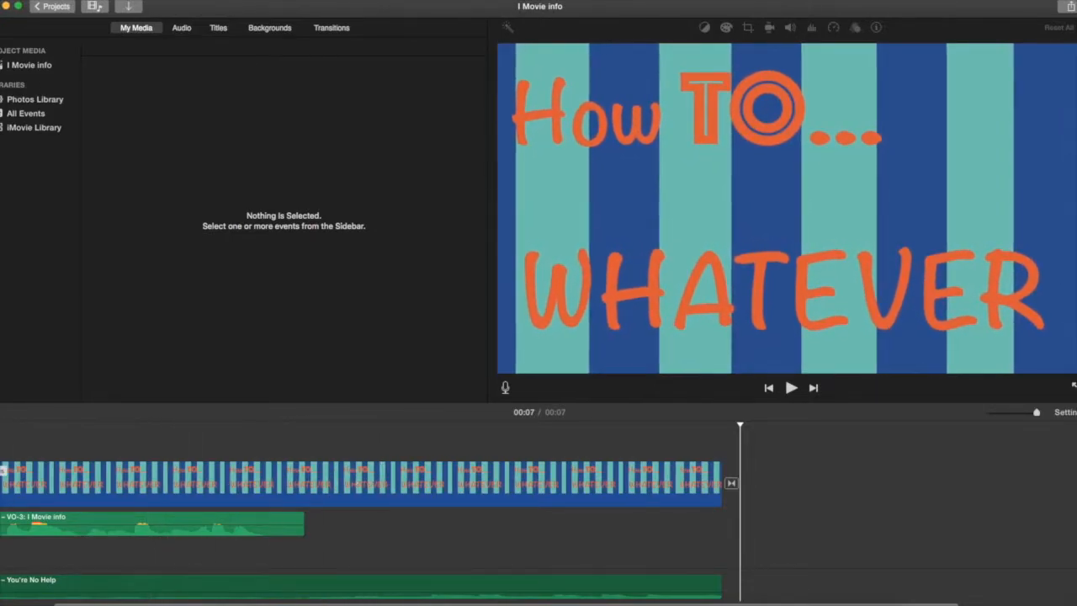
- Select the title image clip and bring up its Cropping controls over the viewer
click(333, 481)
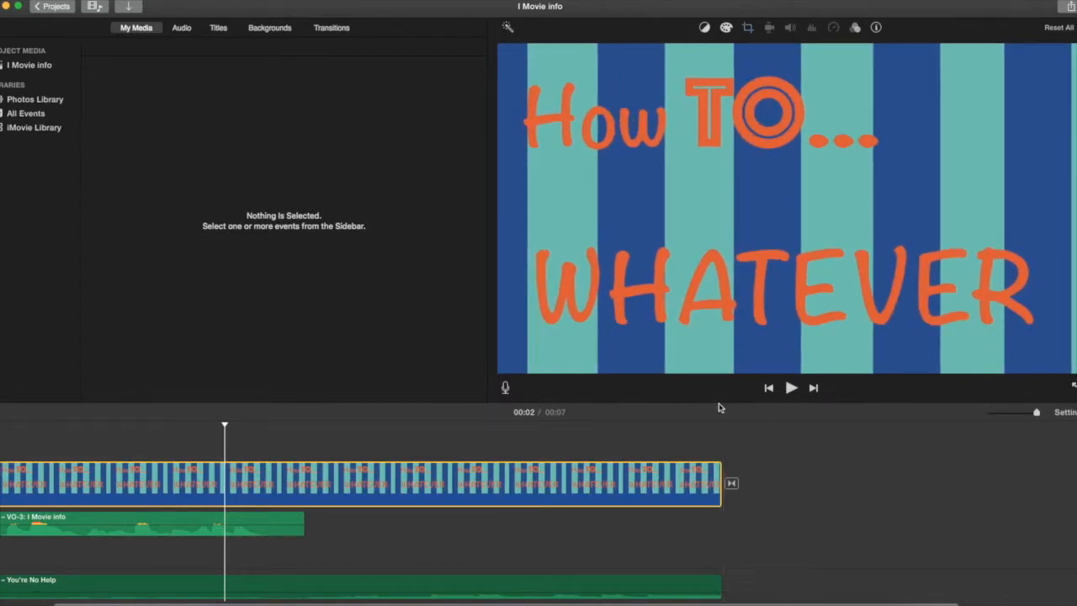
mouse_move(743, 195)
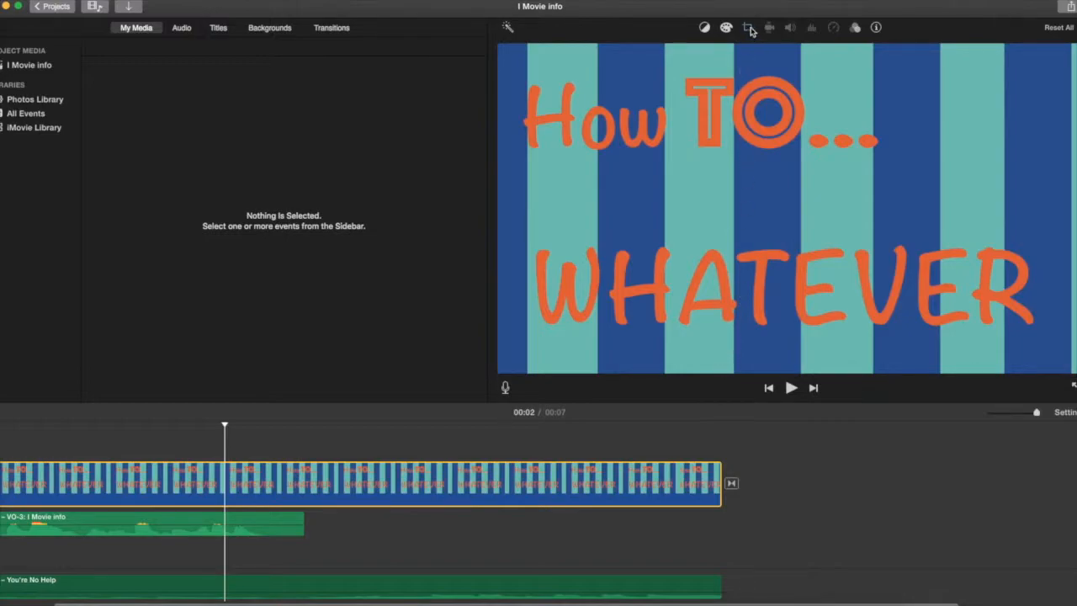
mouse_move(748, 26)
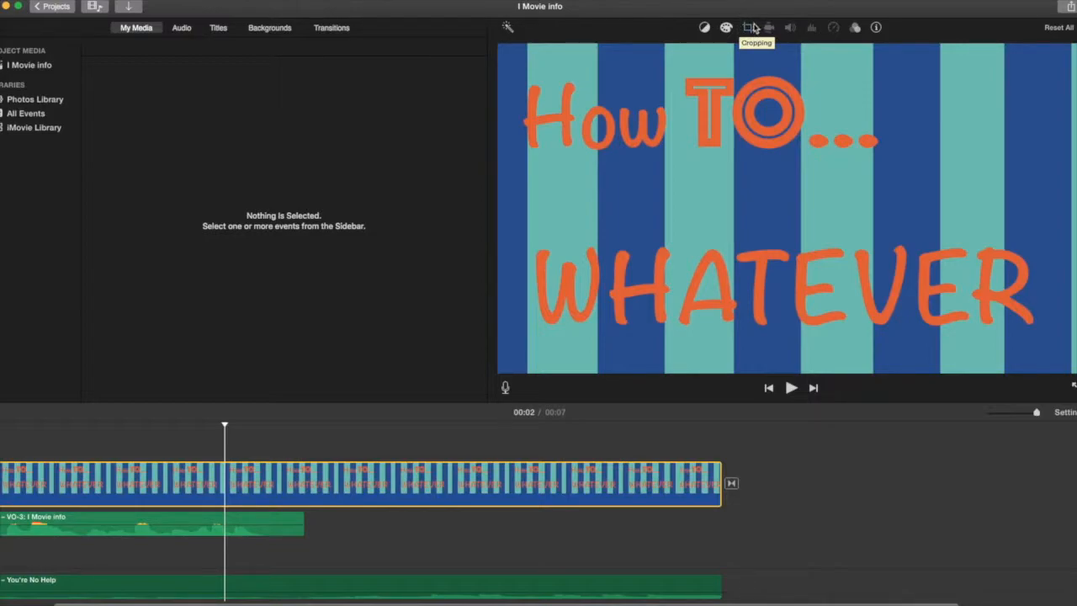
mouse_move(744, 20)
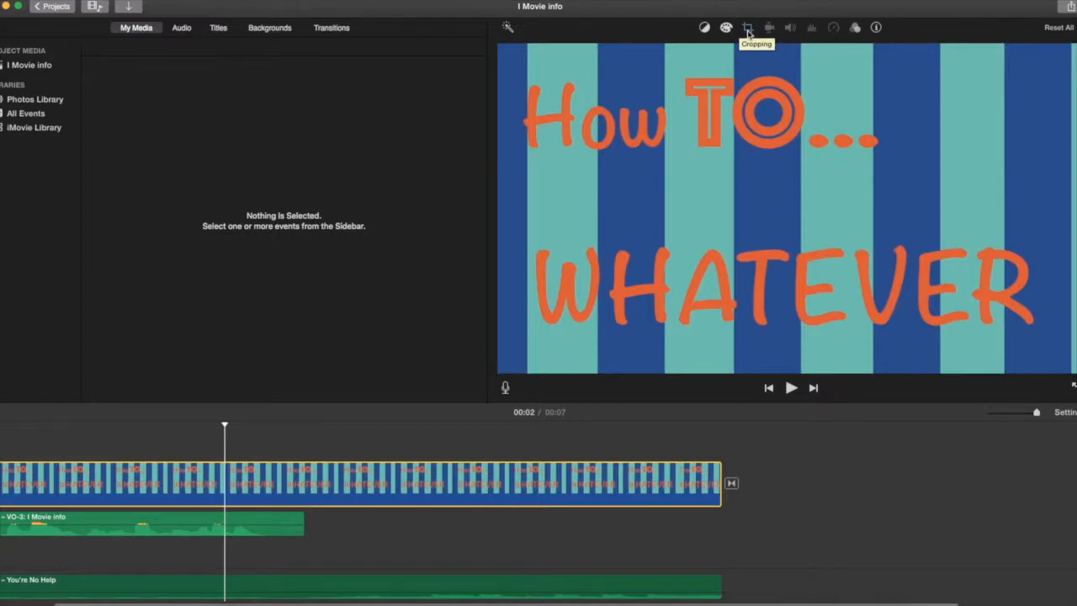
click(747, 27)
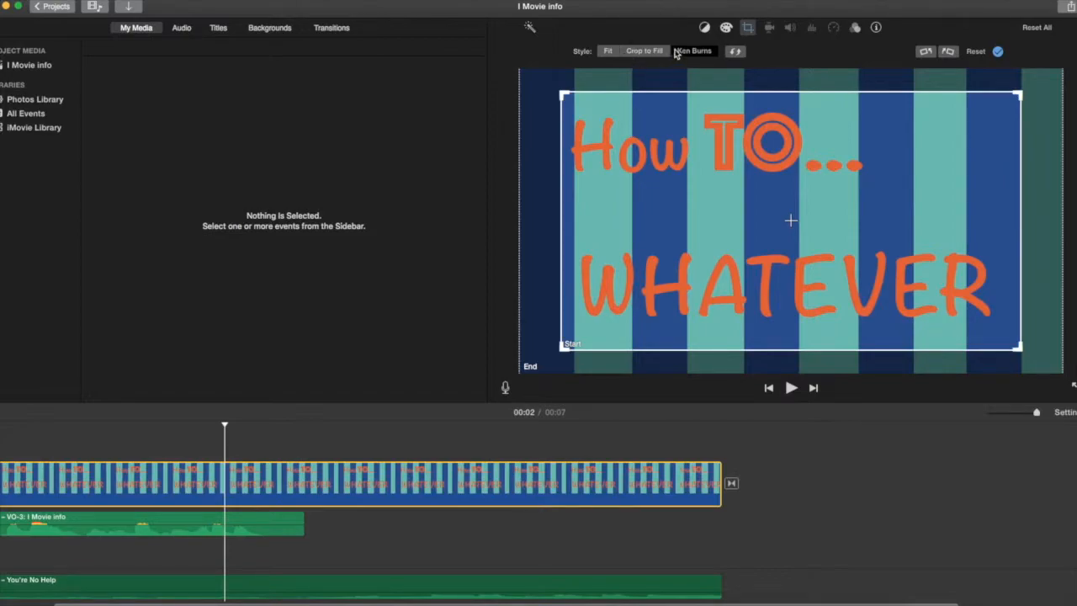
mouse_move(693, 51)
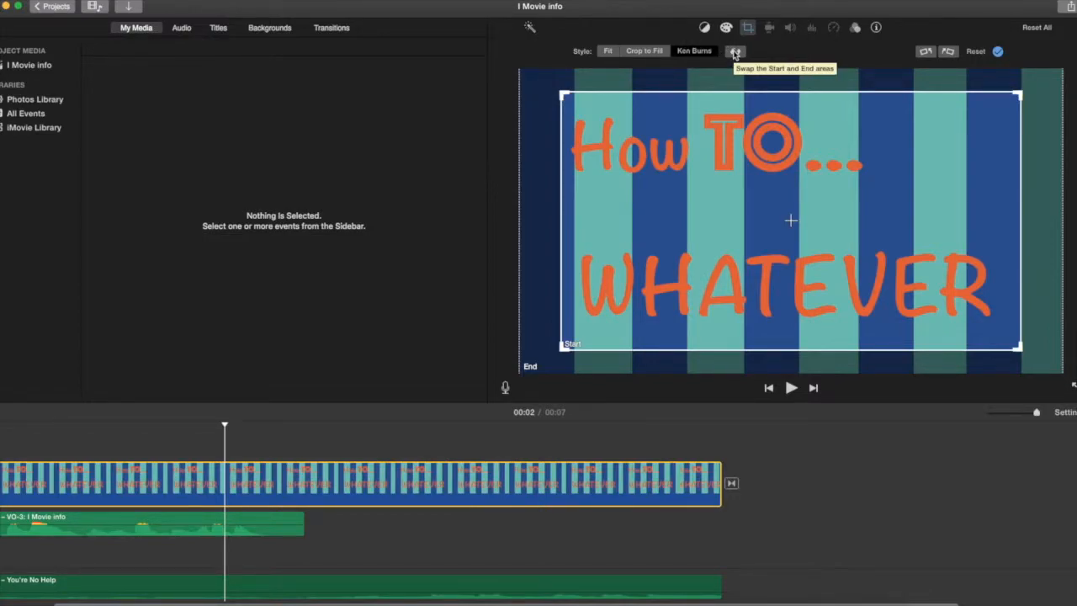
- Swap the Ken Burns start and end frames on the title clip
click(733, 50)
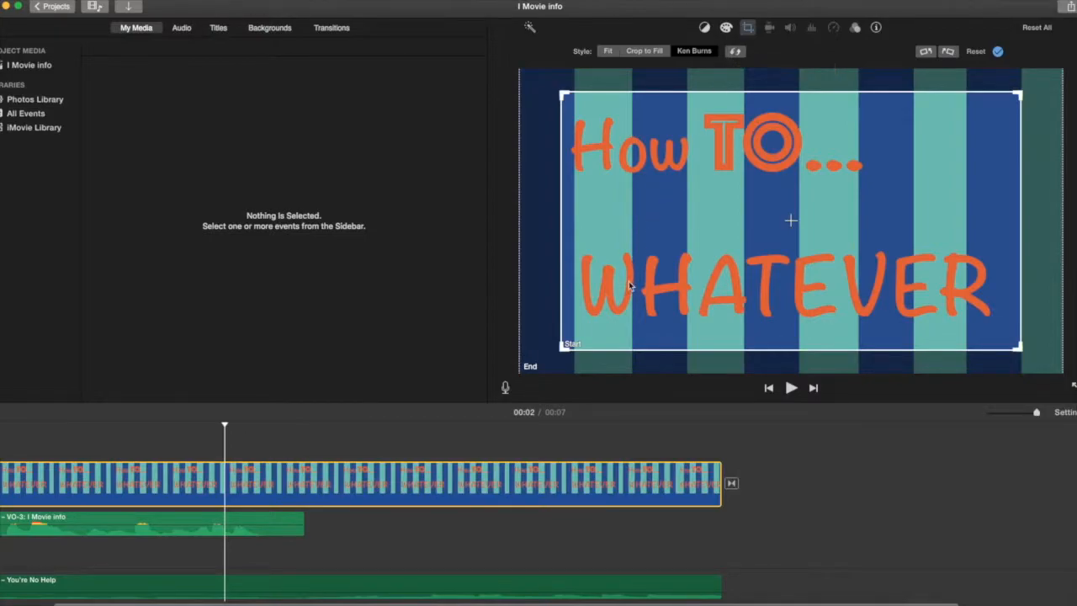
mouse_move(566, 354)
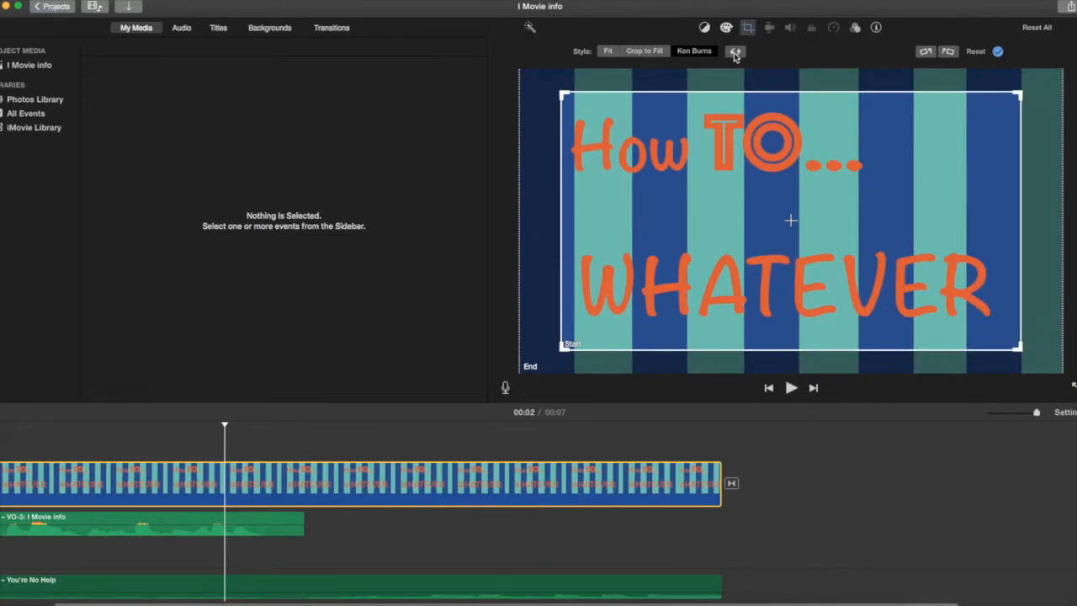
mouse_move(673, 71)
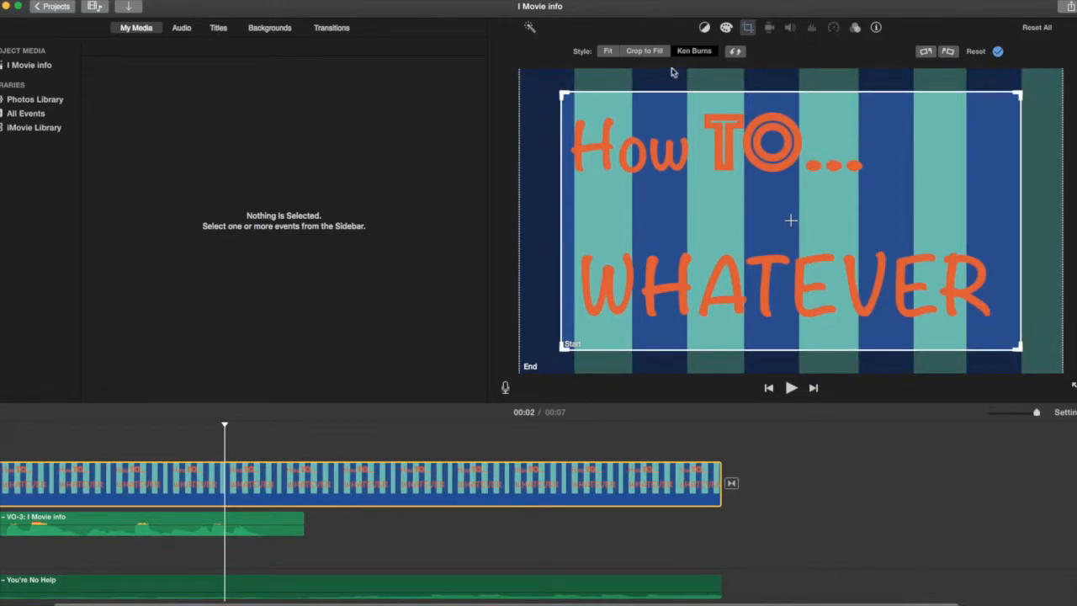
mouse_move(645, 50)
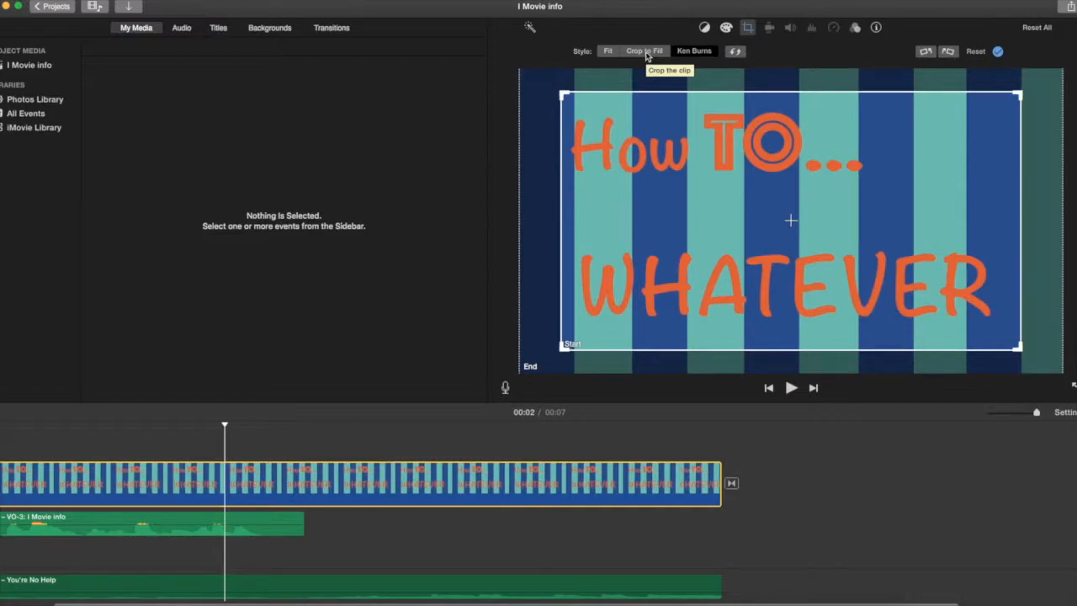
- Switch the title clip to Crop to Fill, apply it, and play the clip back
click(642, 51)
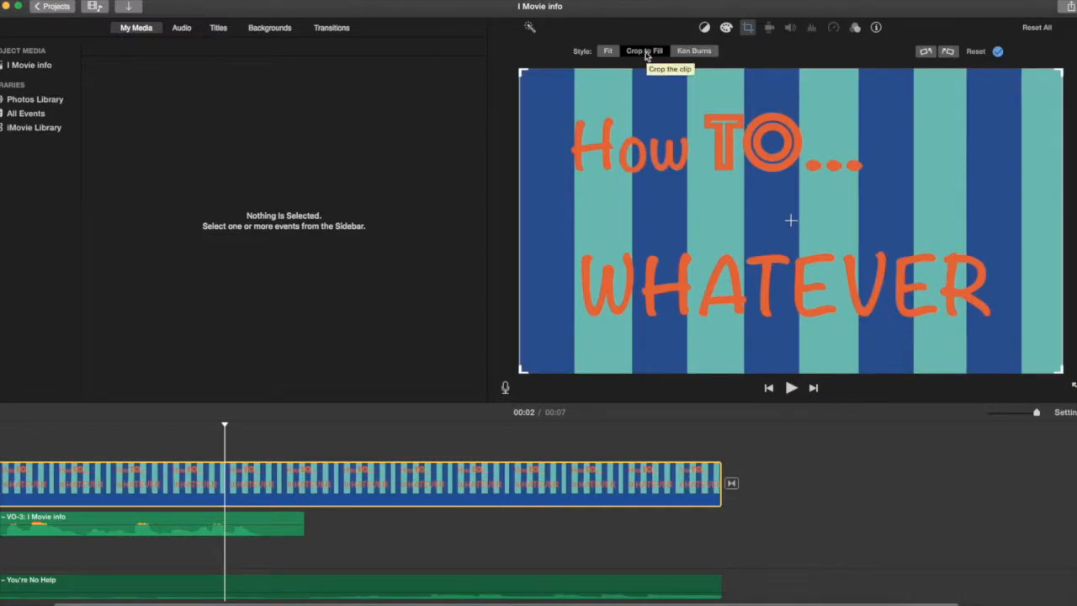
click(608, 50)
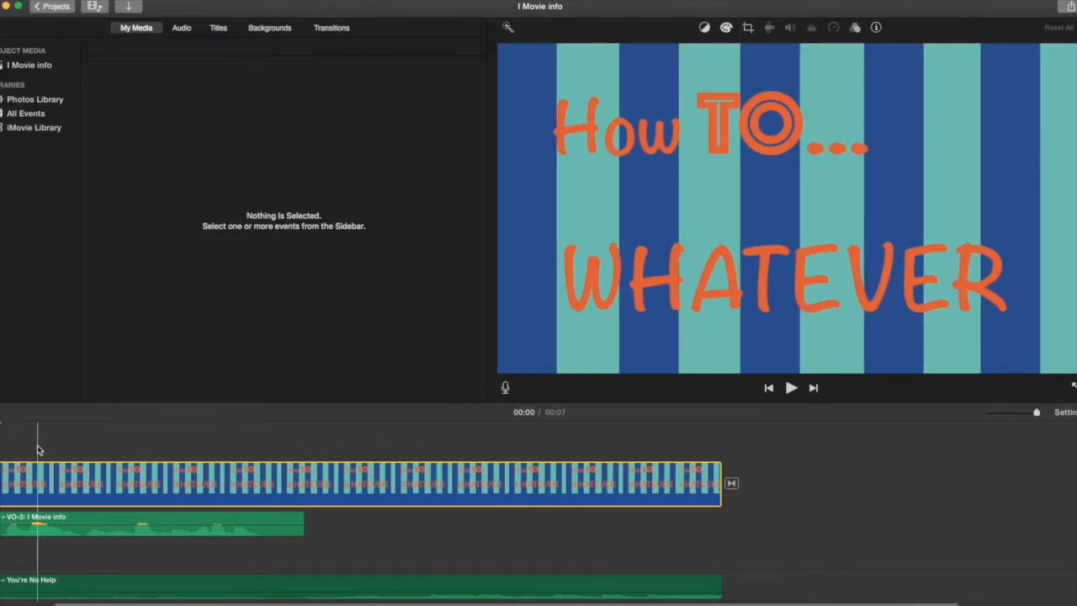
mouse_move(791, 387)
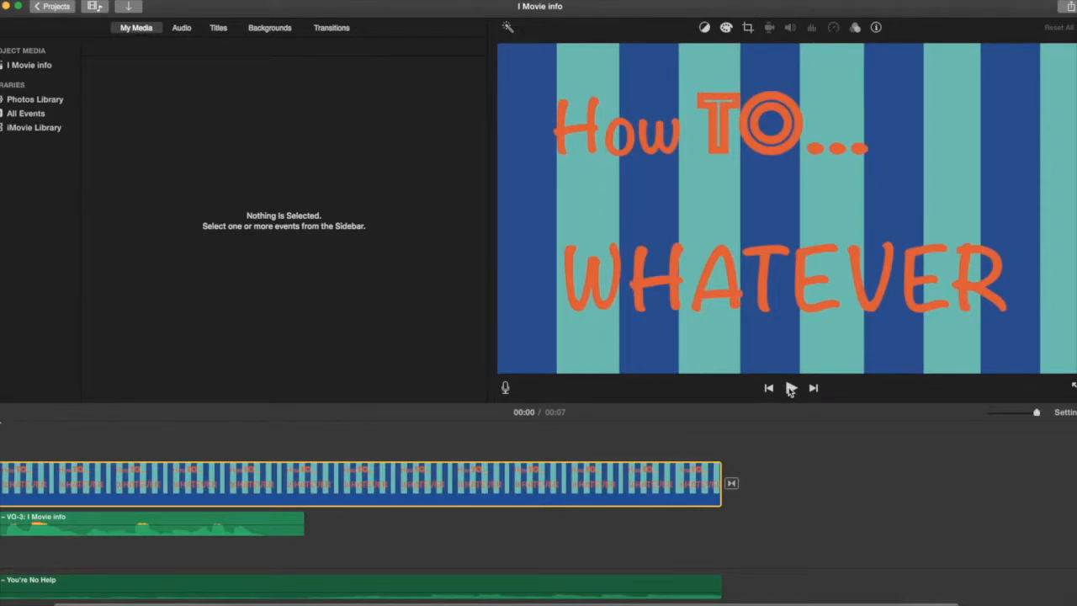
click(791, 387)
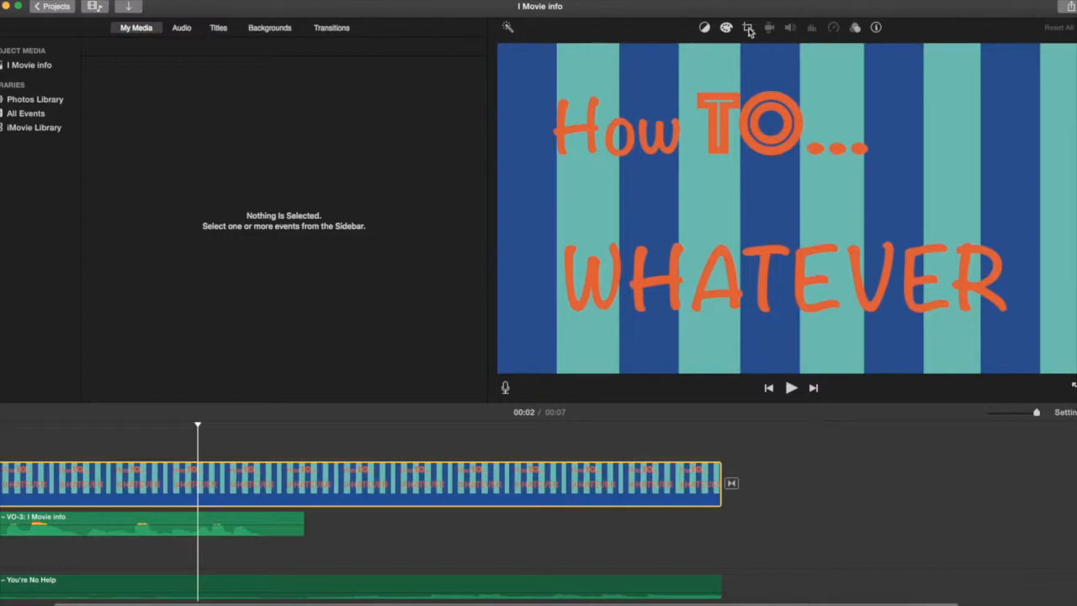
- Return the title clip to the Ken Burns style and preview the zoom
click(747, 27)
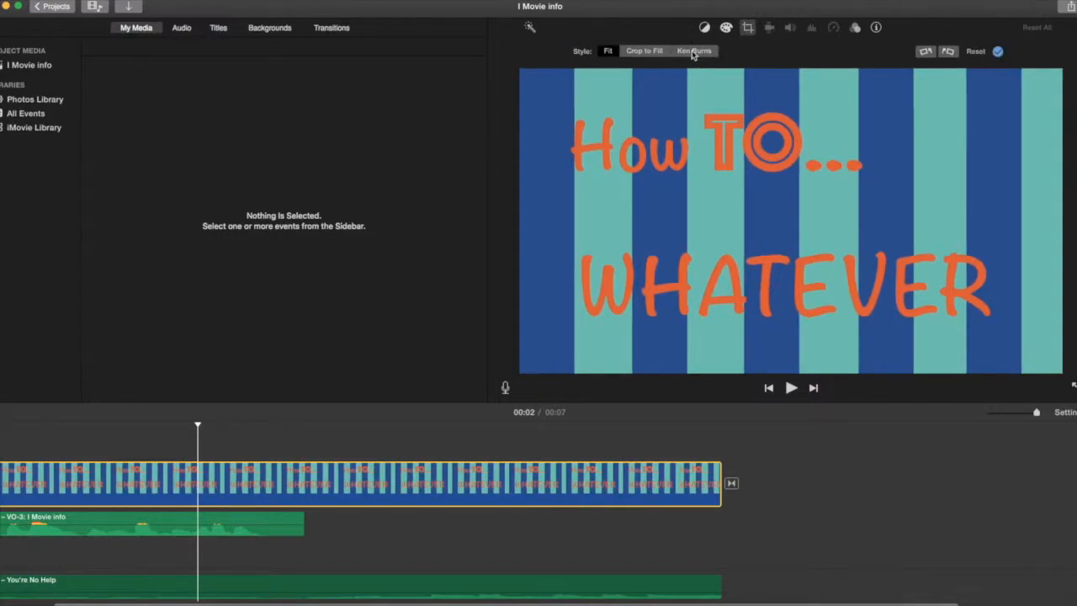
click(693, 50)
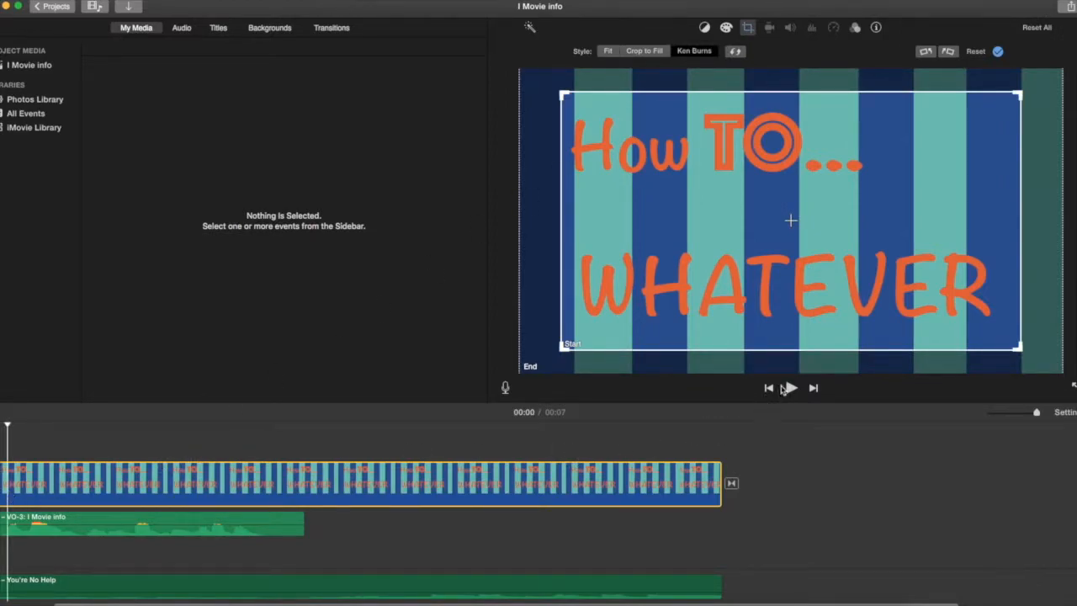
click(789, 387)
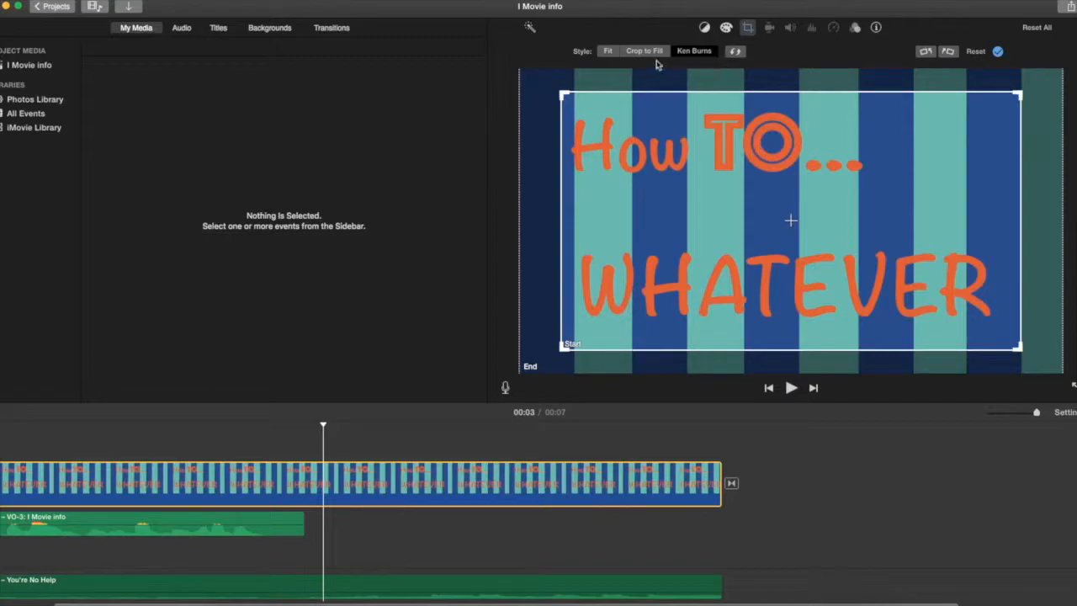
- Set the title clip to the still Fit style showing the whole striped image
click(607, 50)
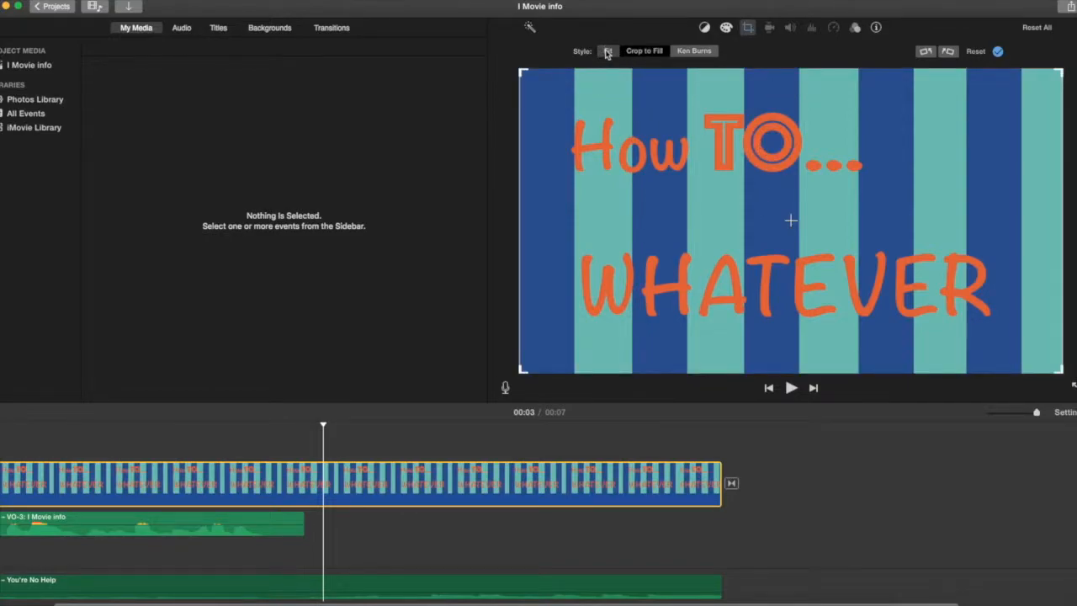
click(607, 50)
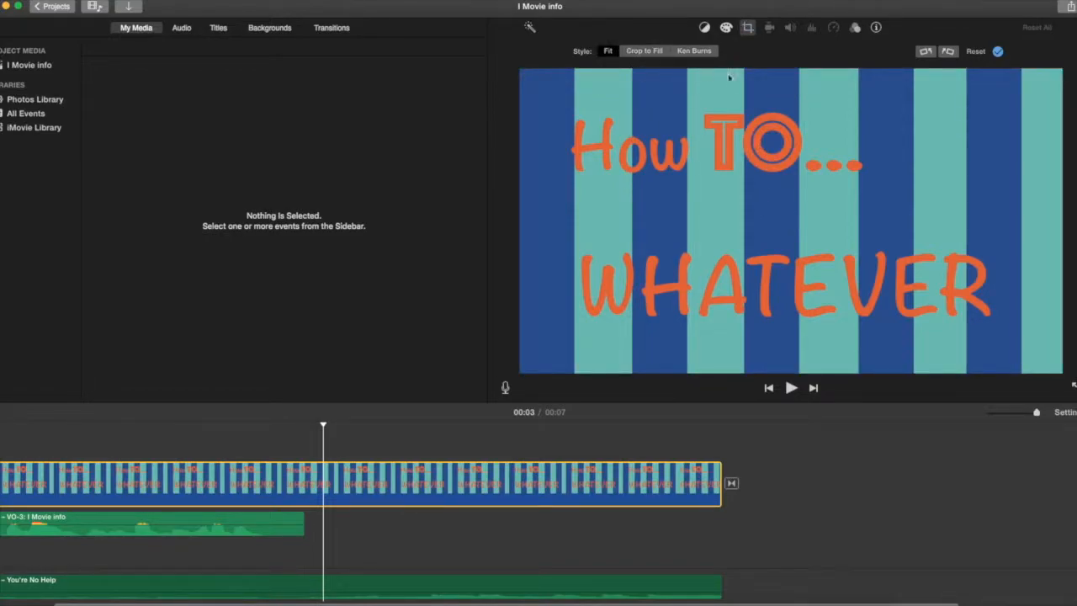